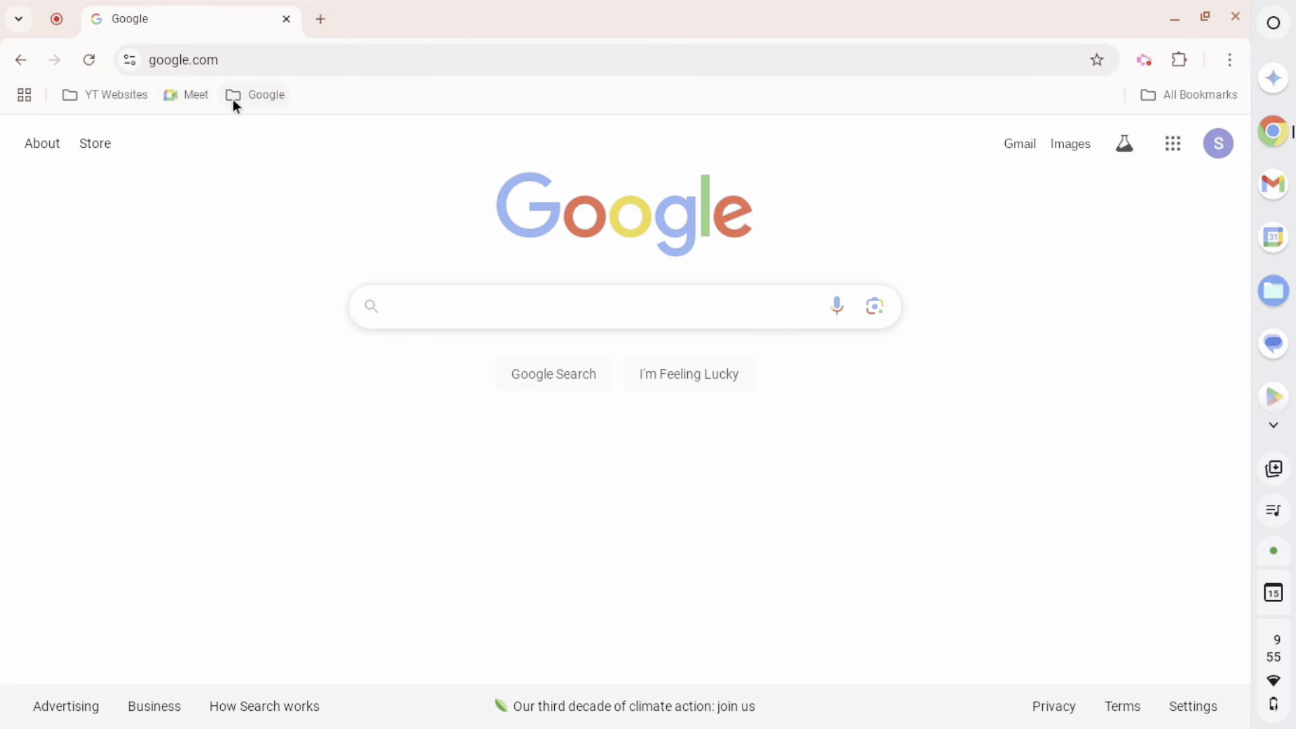
# Open a single Google bookmark from the folder in a new tab, then close it
pyautogui.click(265, 95)
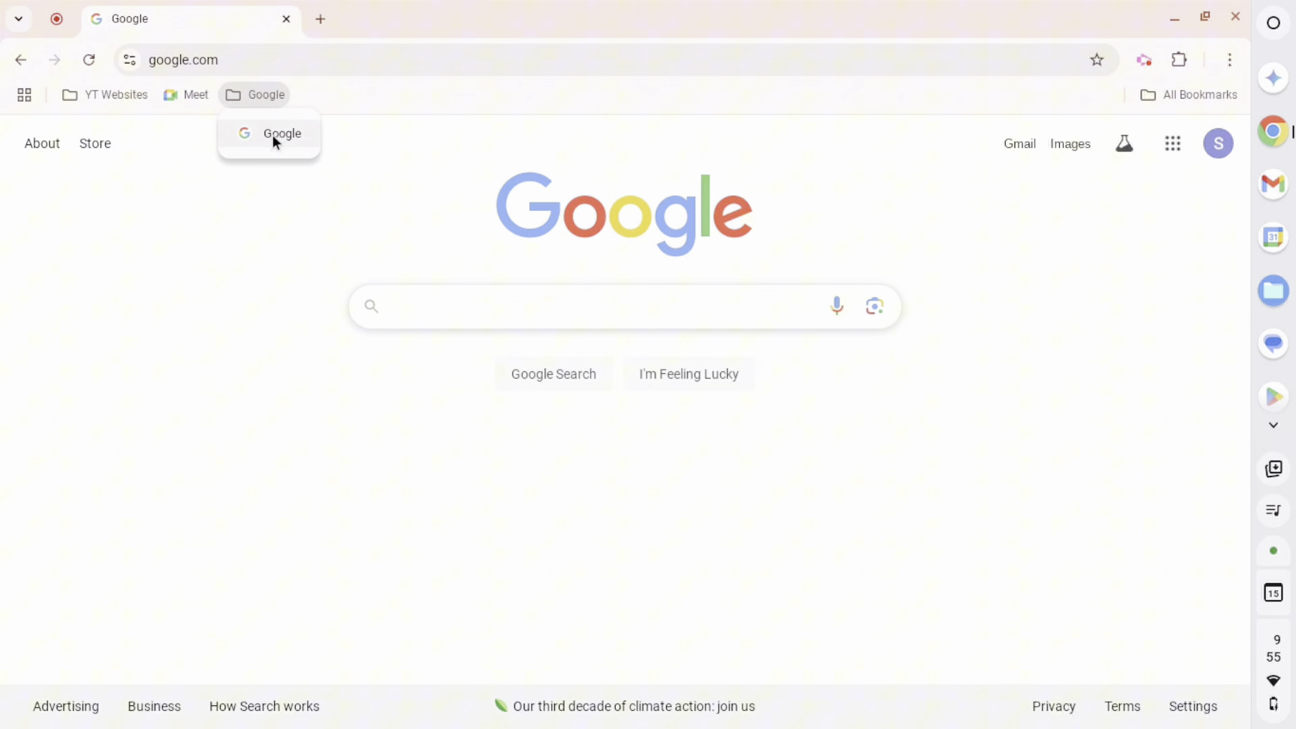
pyautogui.rightClick(266, 94)
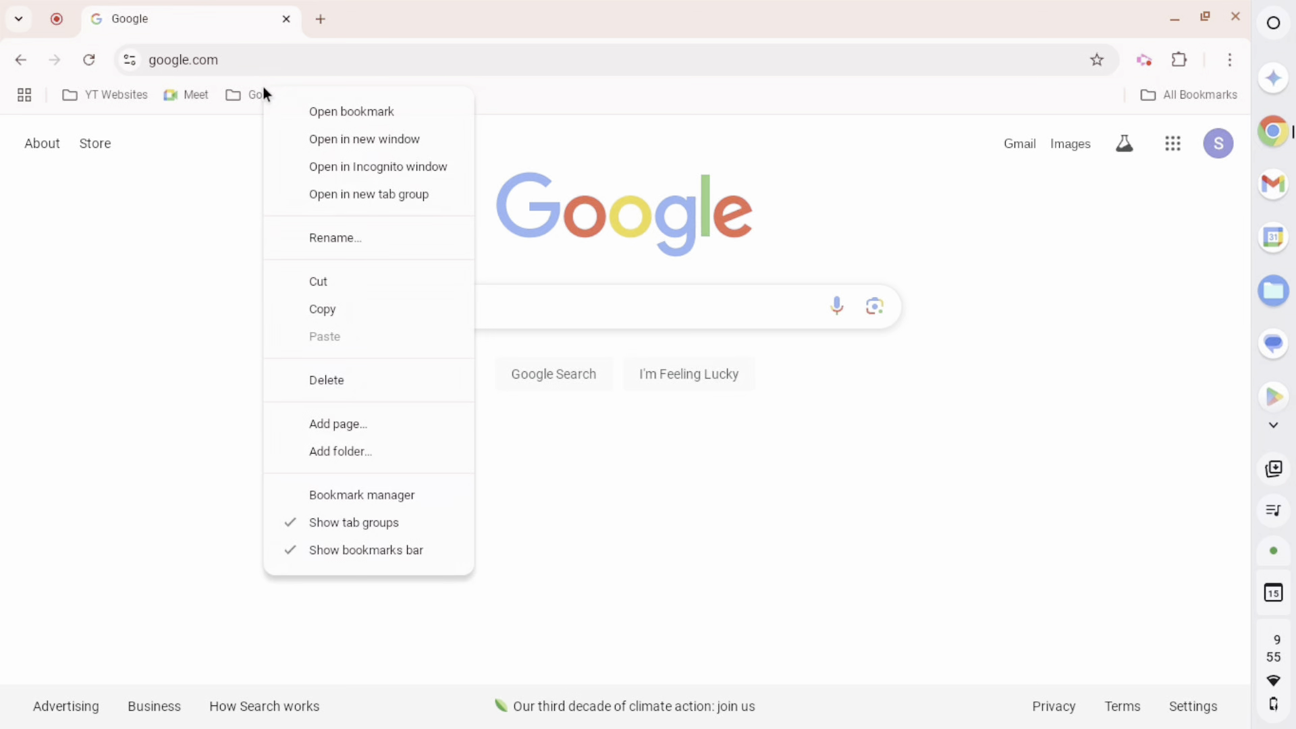
pyautogui.moveTo(351, 112)
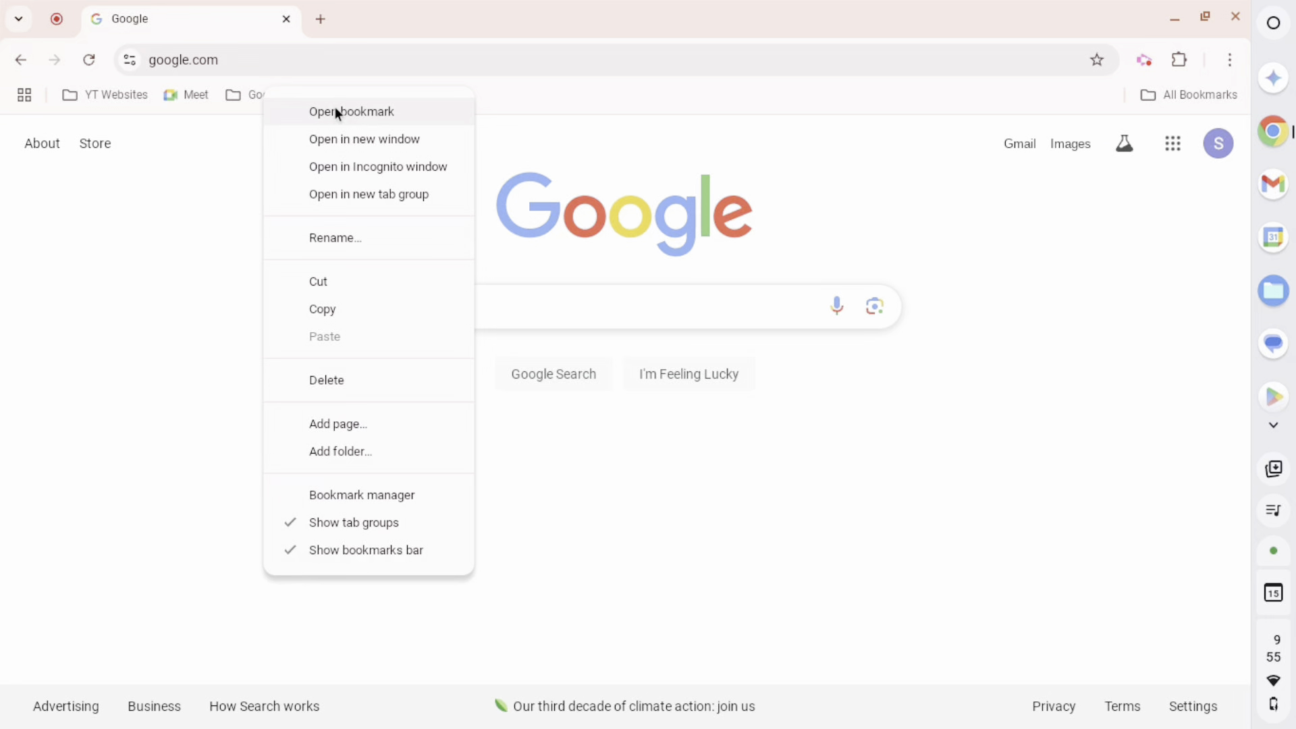
pyautogui.click(364, 139)
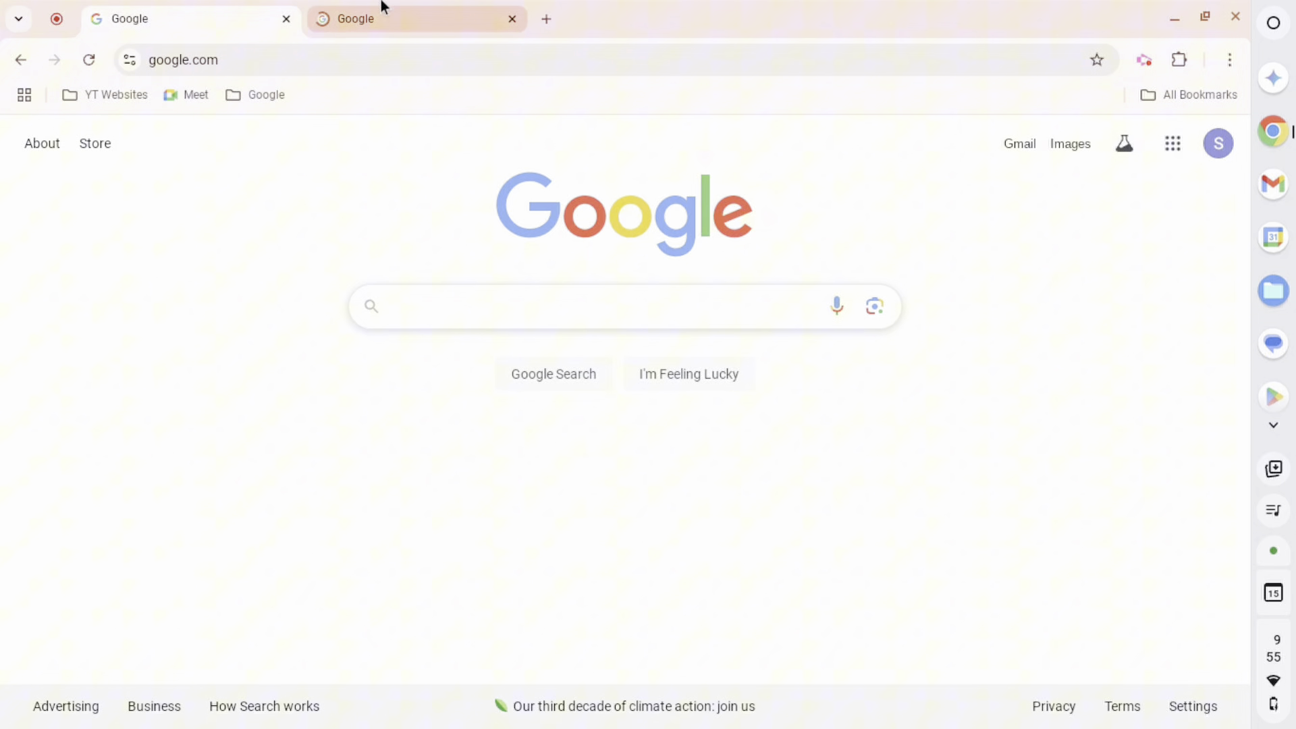
pyautogui.click(578, 306)
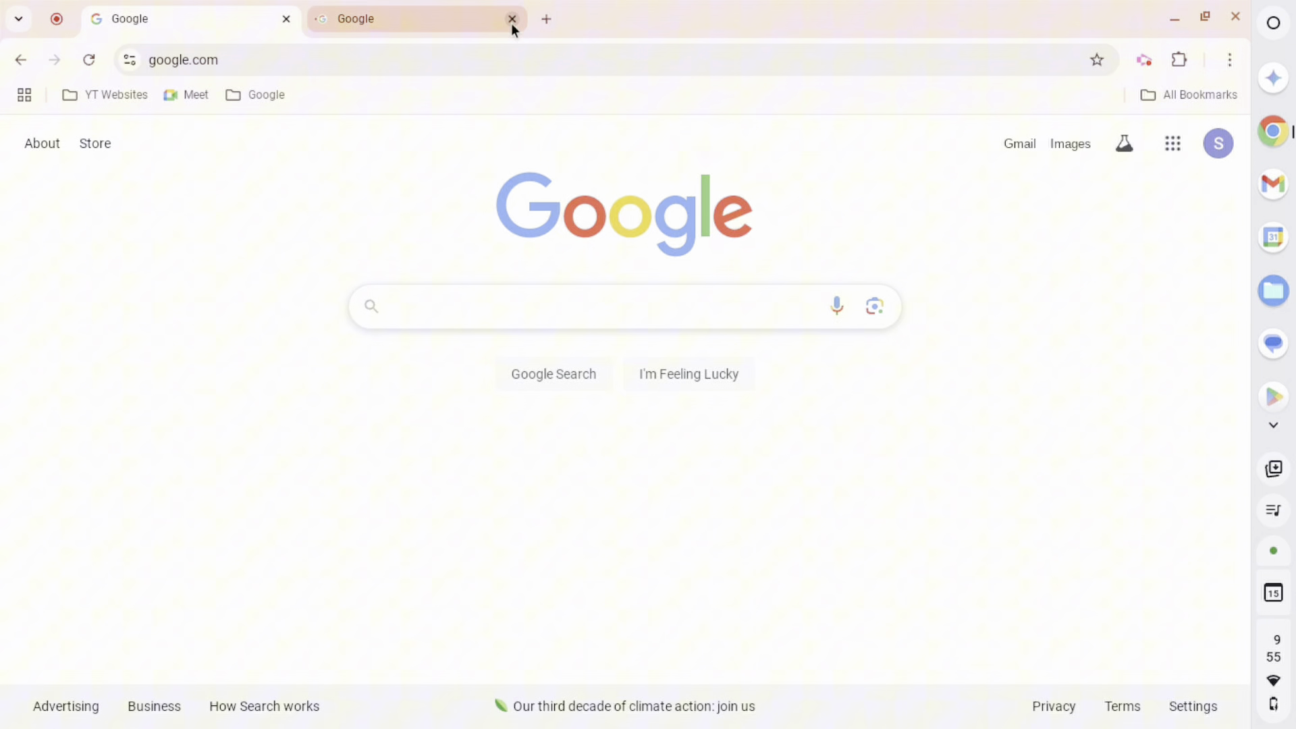
pyautogui.click(512, 18)
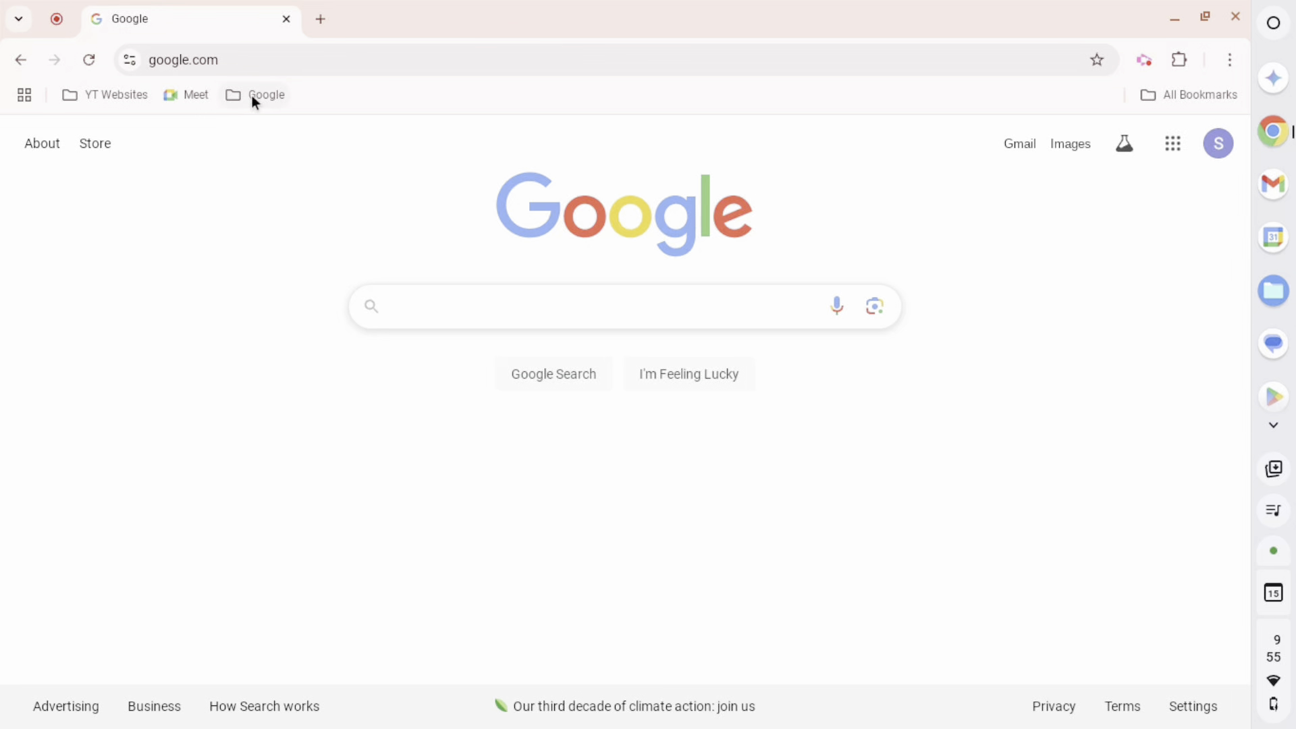
pyautogui.moveTo(343, 257)
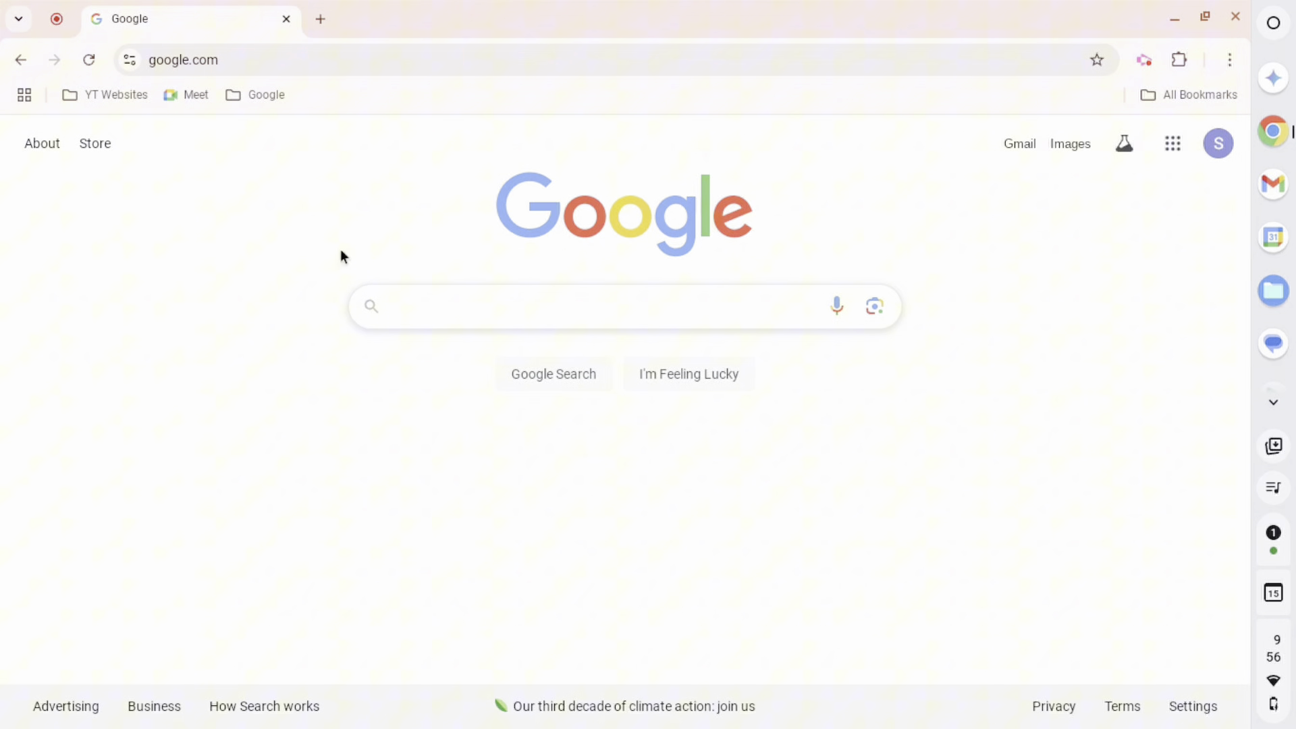
# Open all five Google folder bookmarks as tabs and switch between them
pyautogui.click(265, 94)
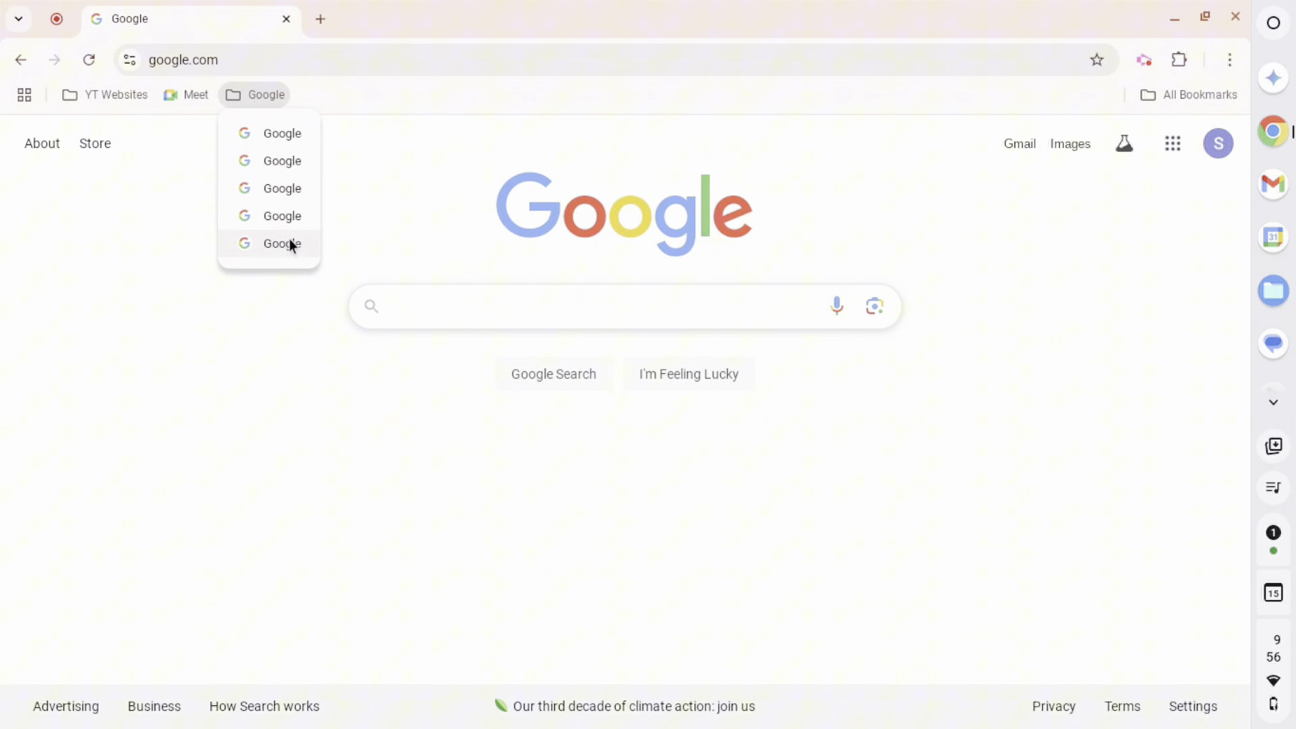
pyautogui.moveTo(259, 91)
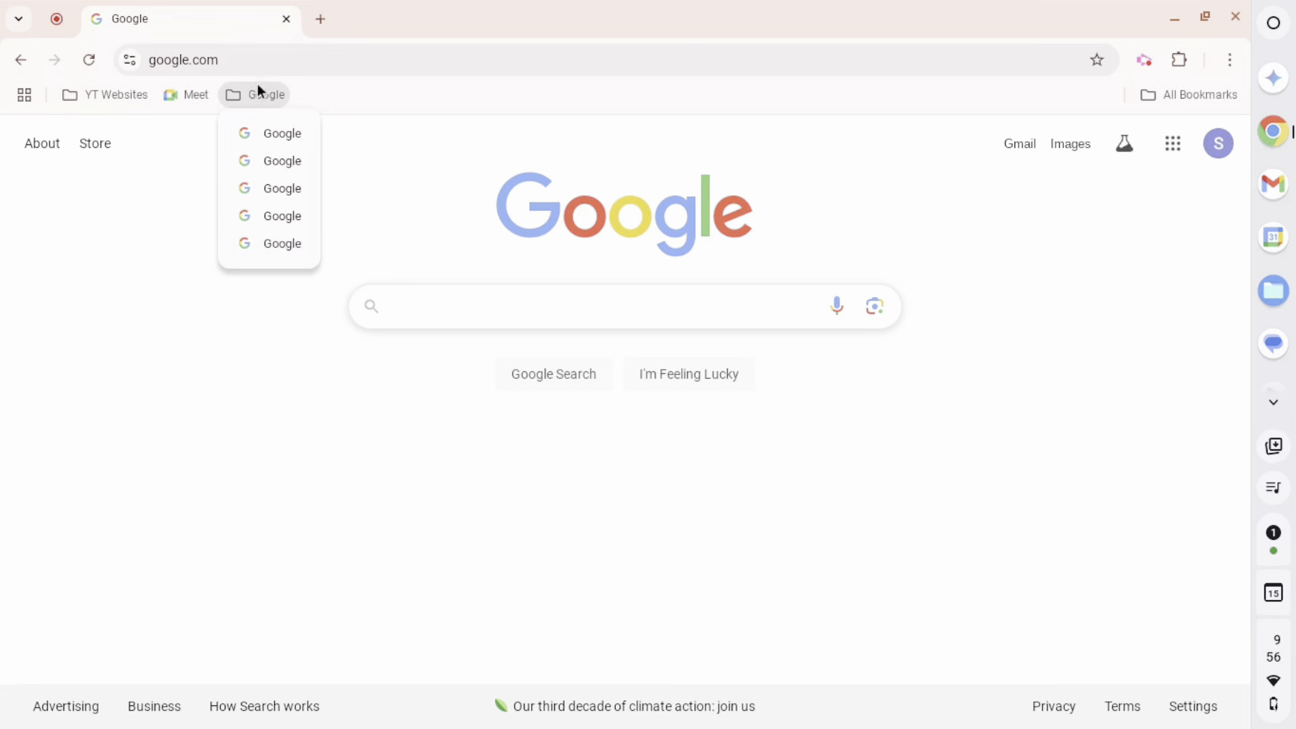
pyautogui.rightClick(265, 95)
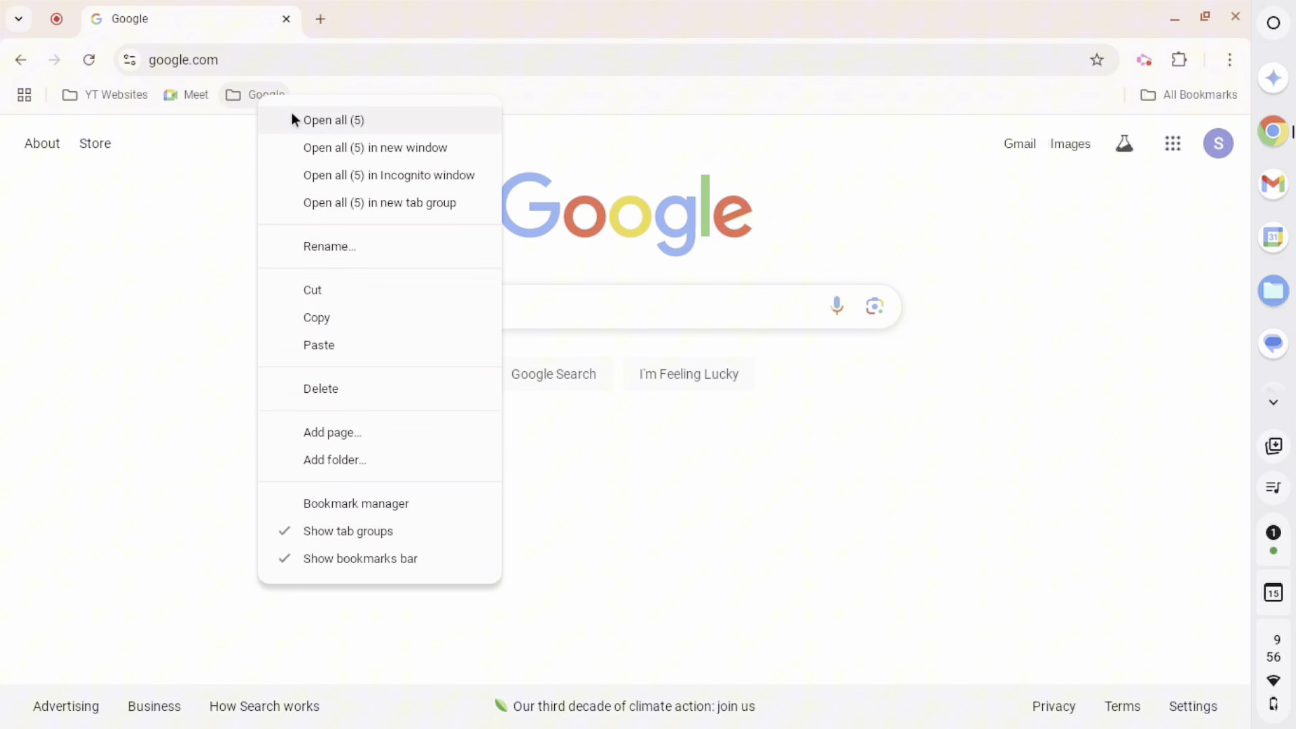
pyautogui.click(334, 120)
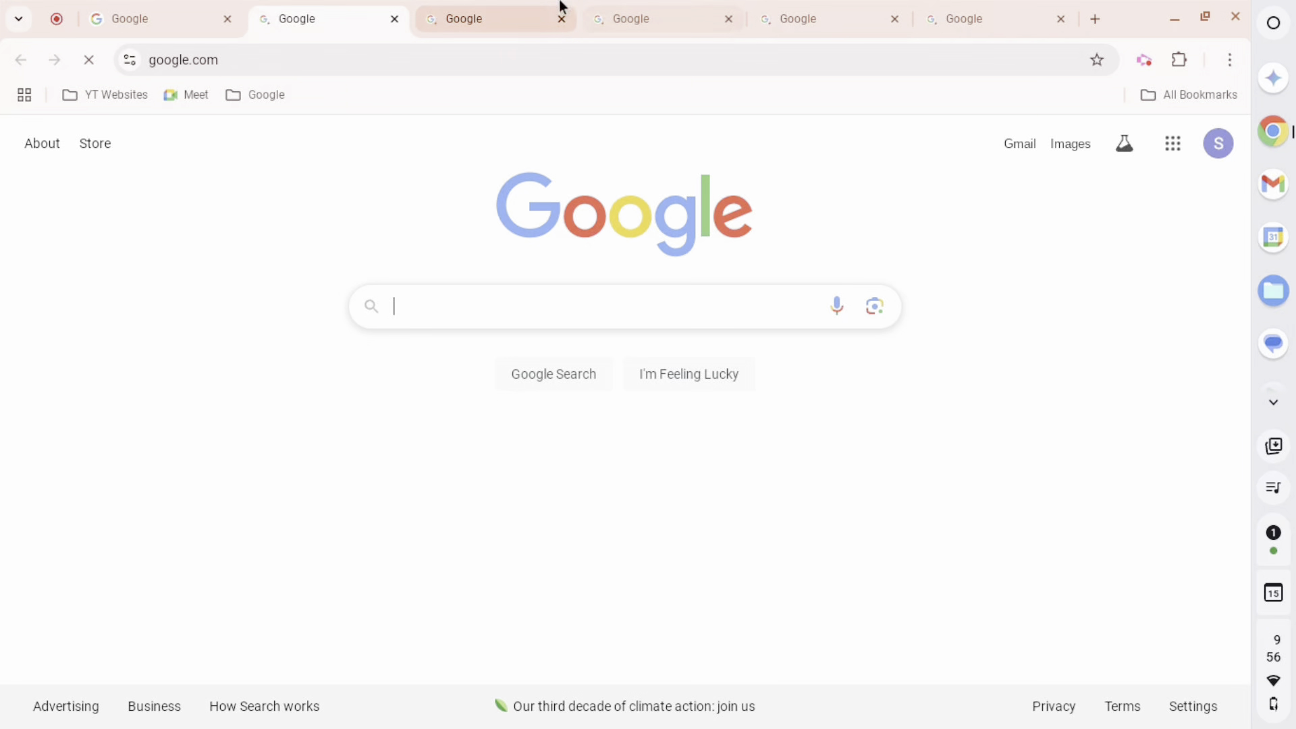
pyautogui.click(662, 18)
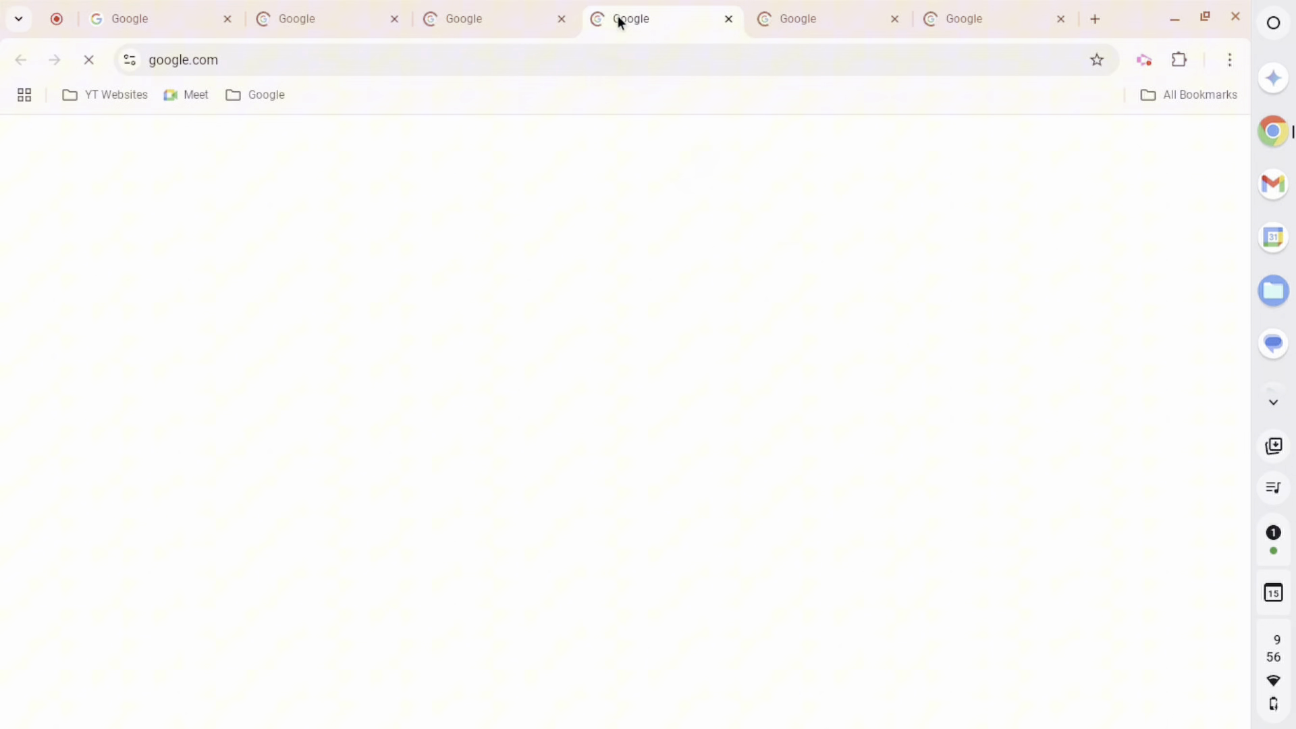
pyautogui.click(976, 18)
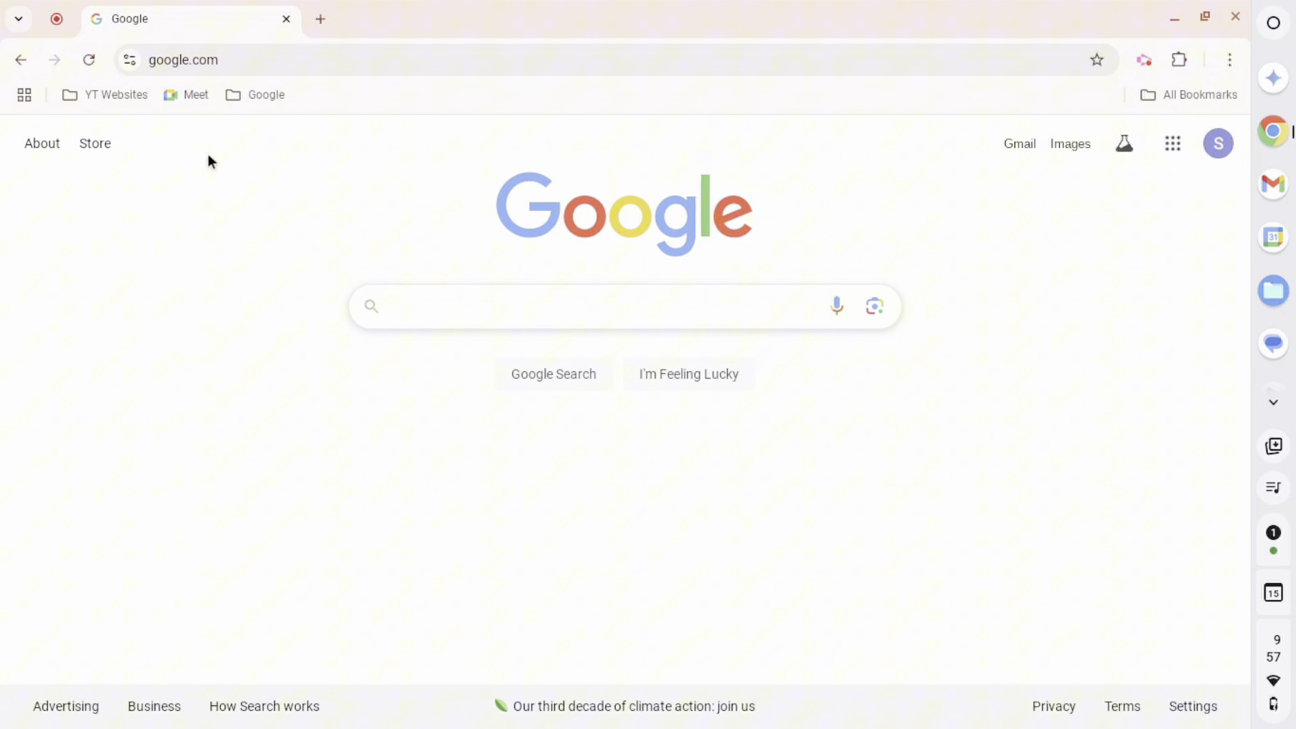
pyautogui.moveTo(275, 96)
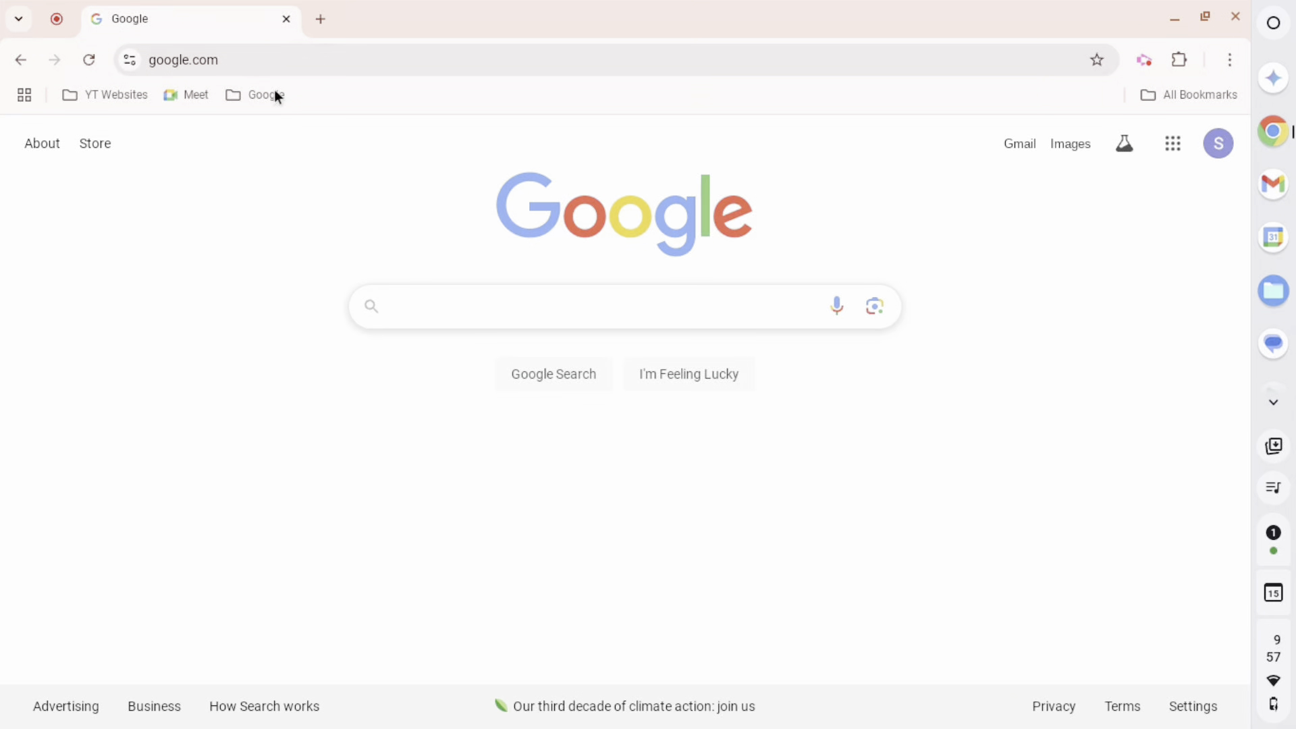
pyautogui.click(266, 94)
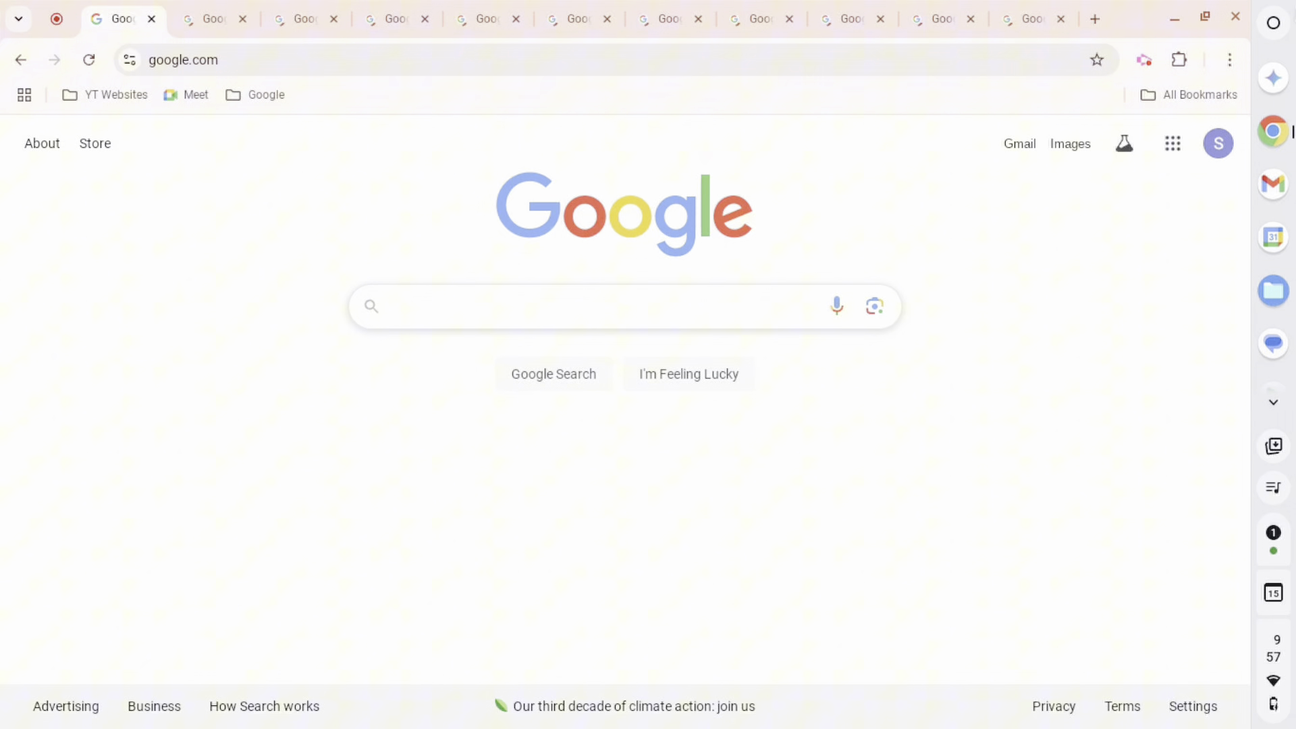
pyautogui.click(1271, 23)
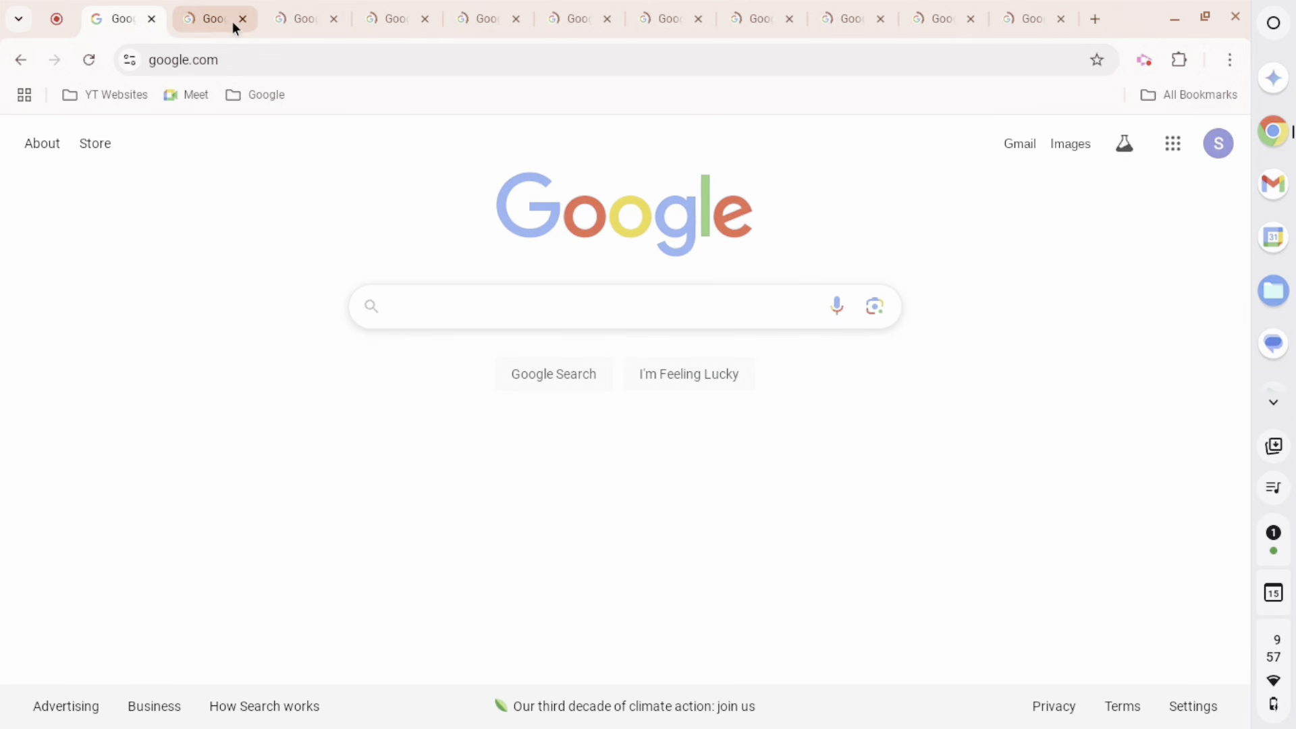
pyautogui.click(243, 18)
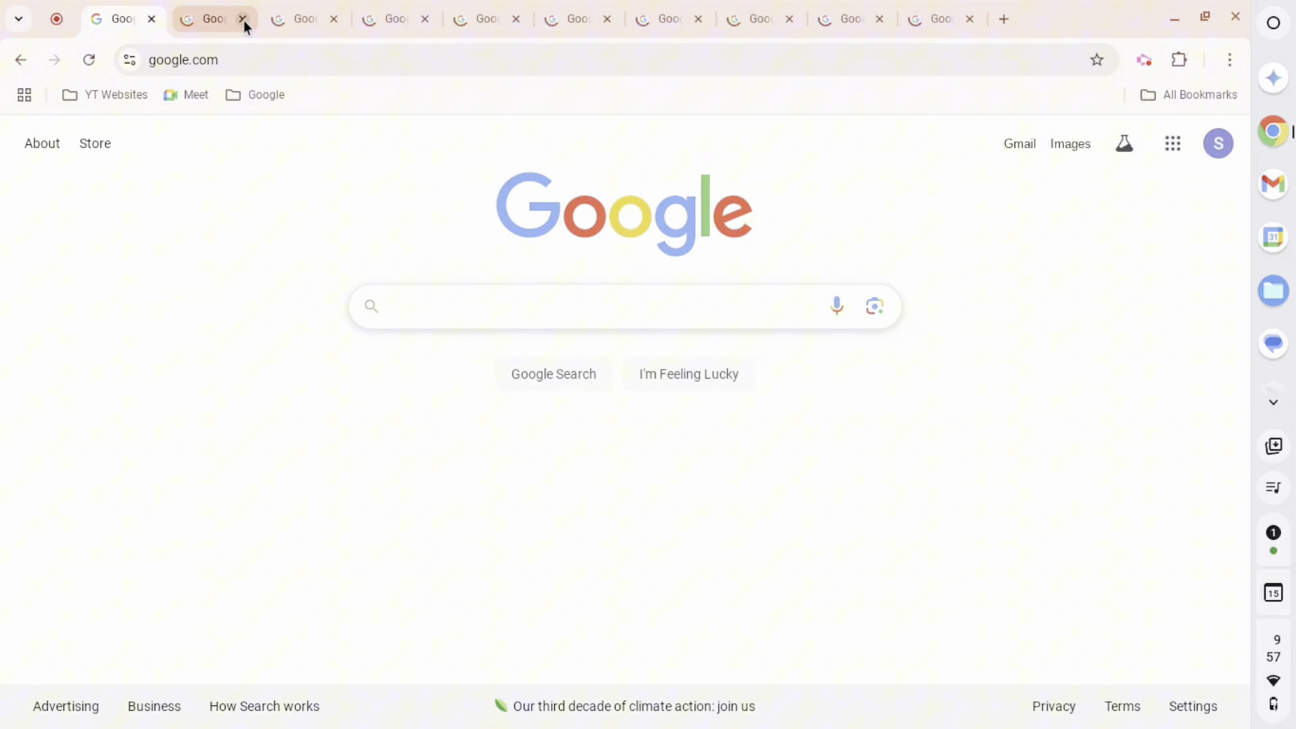
pyautogui.click(242, 18)
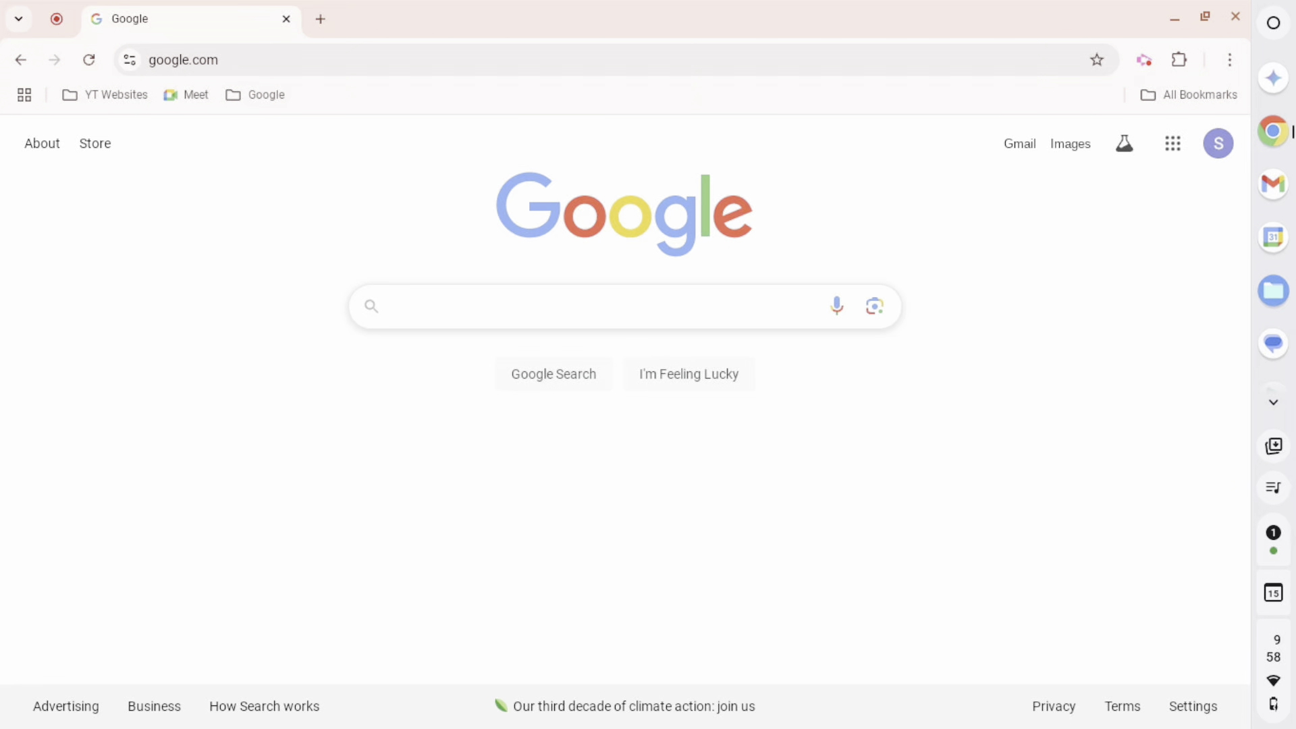
# Use Open all on the Google folder and confirm opening 50 tabs
pyautogui.click(266, 95)
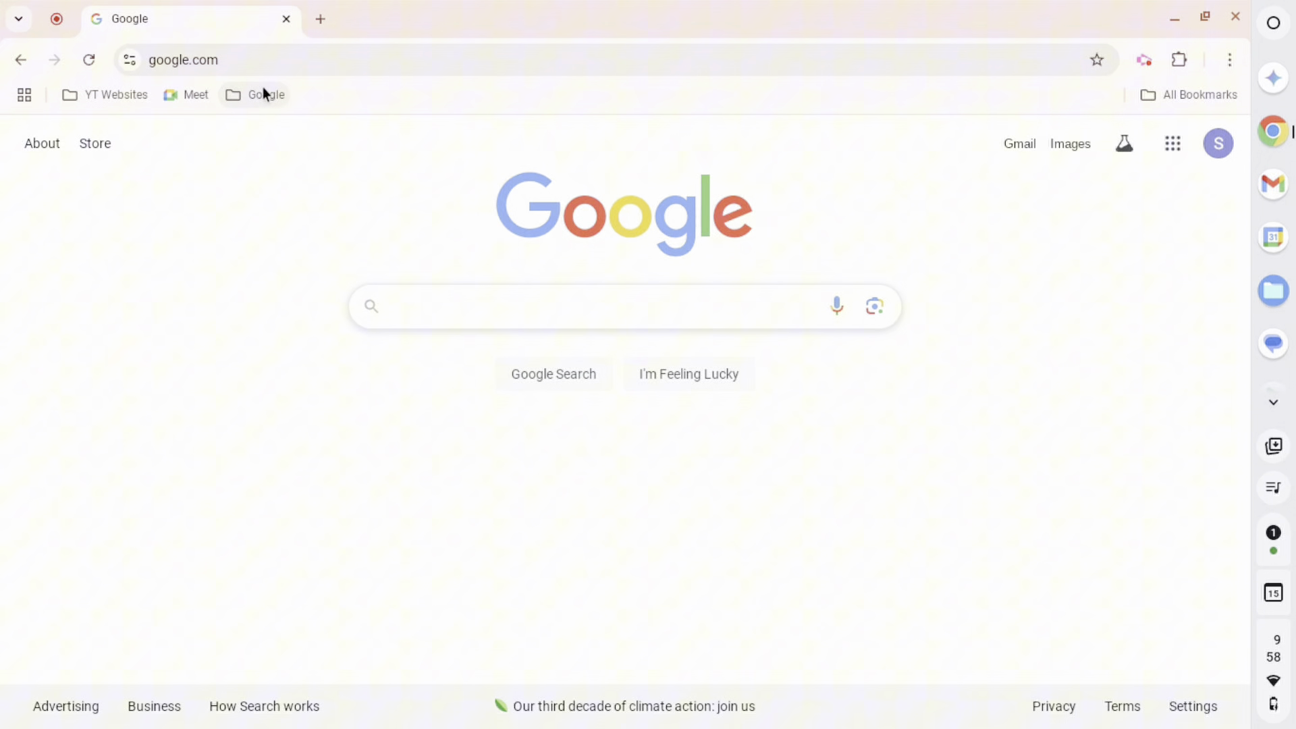
pyautogui.click(258, 94)
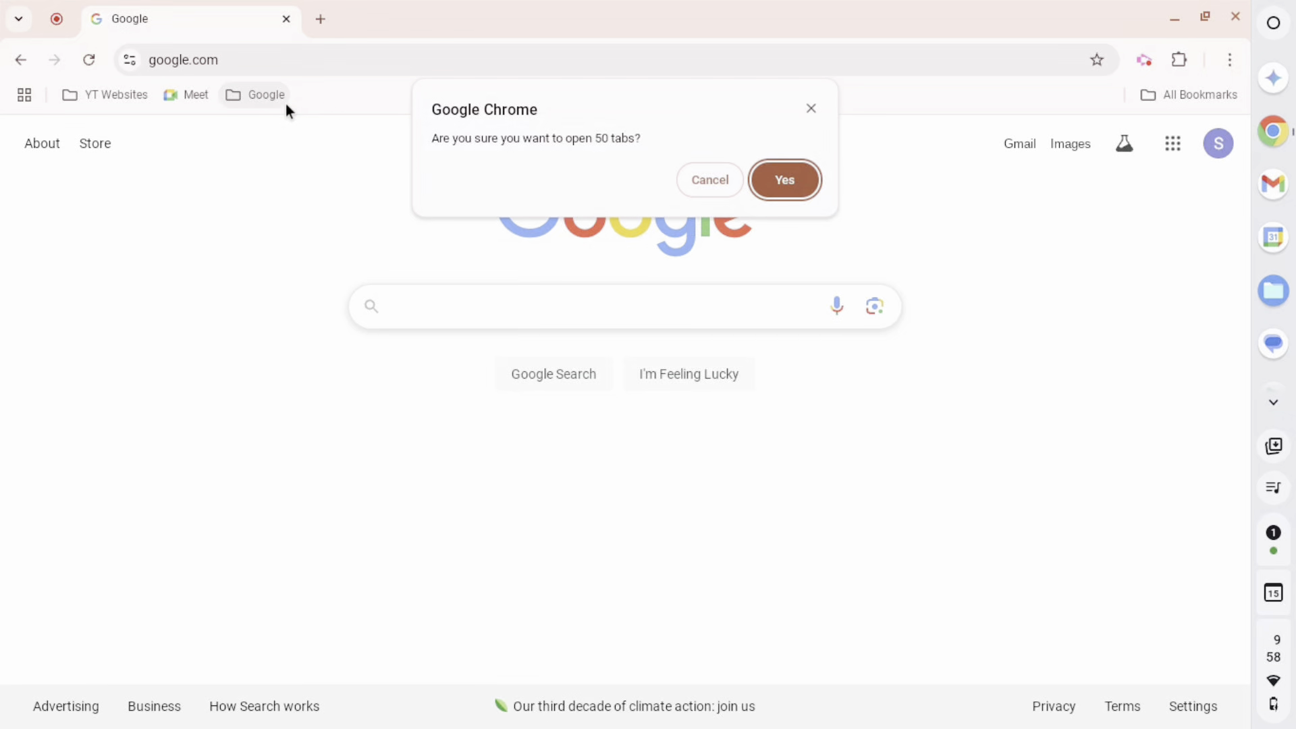
pyautogui.moveTo(431, 150)
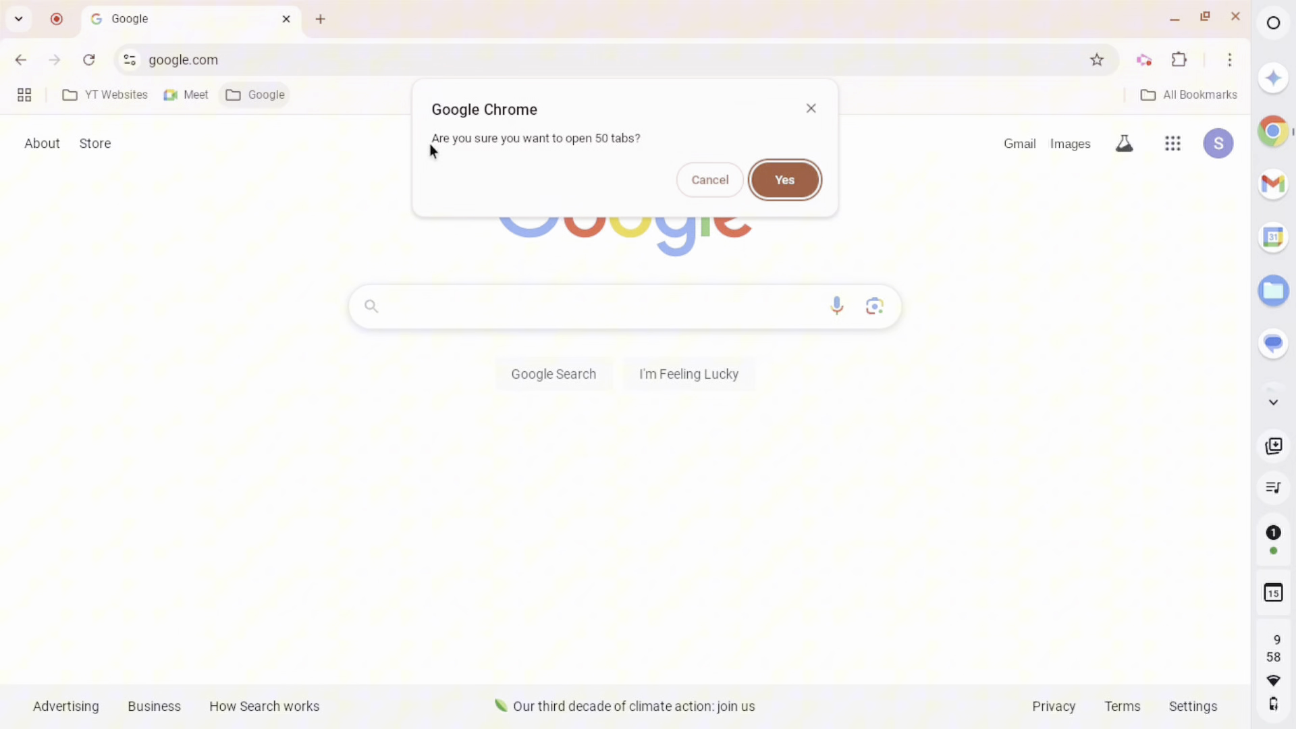
pyautogui.moveTo(618, 137)
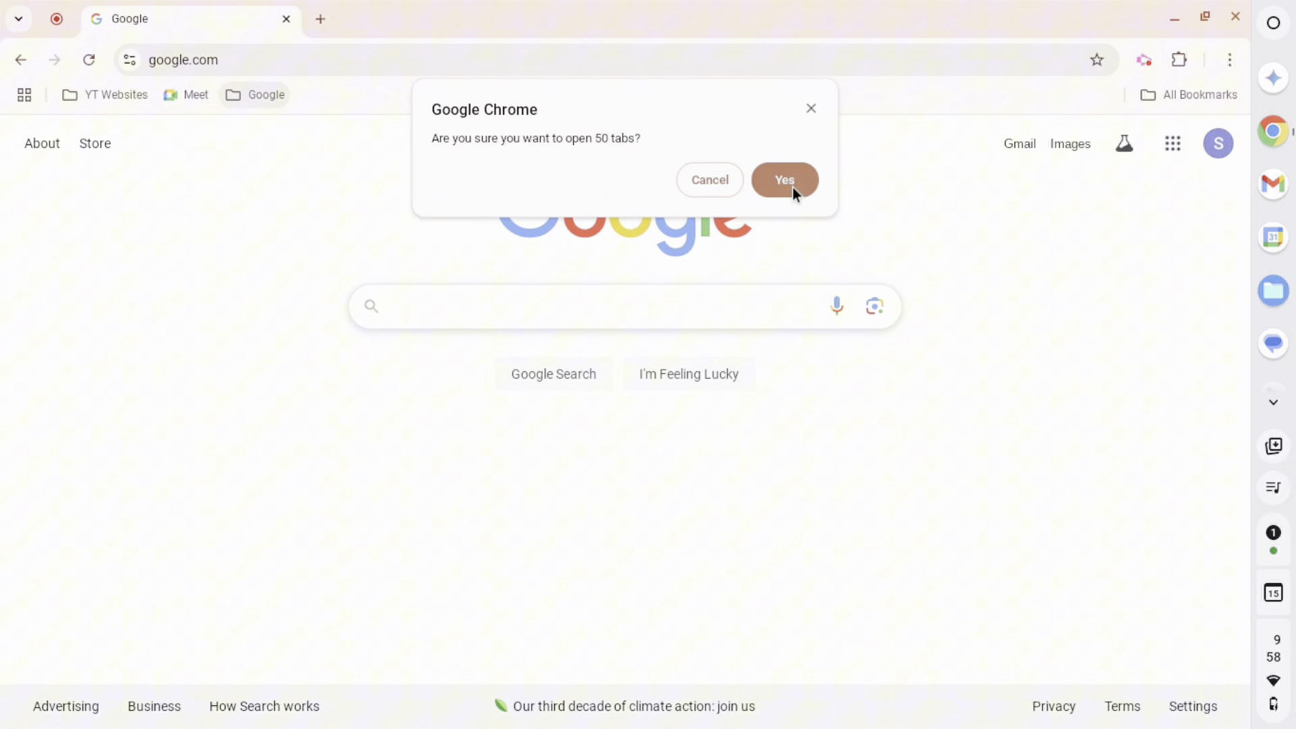
pyautogui.click(783, 179)
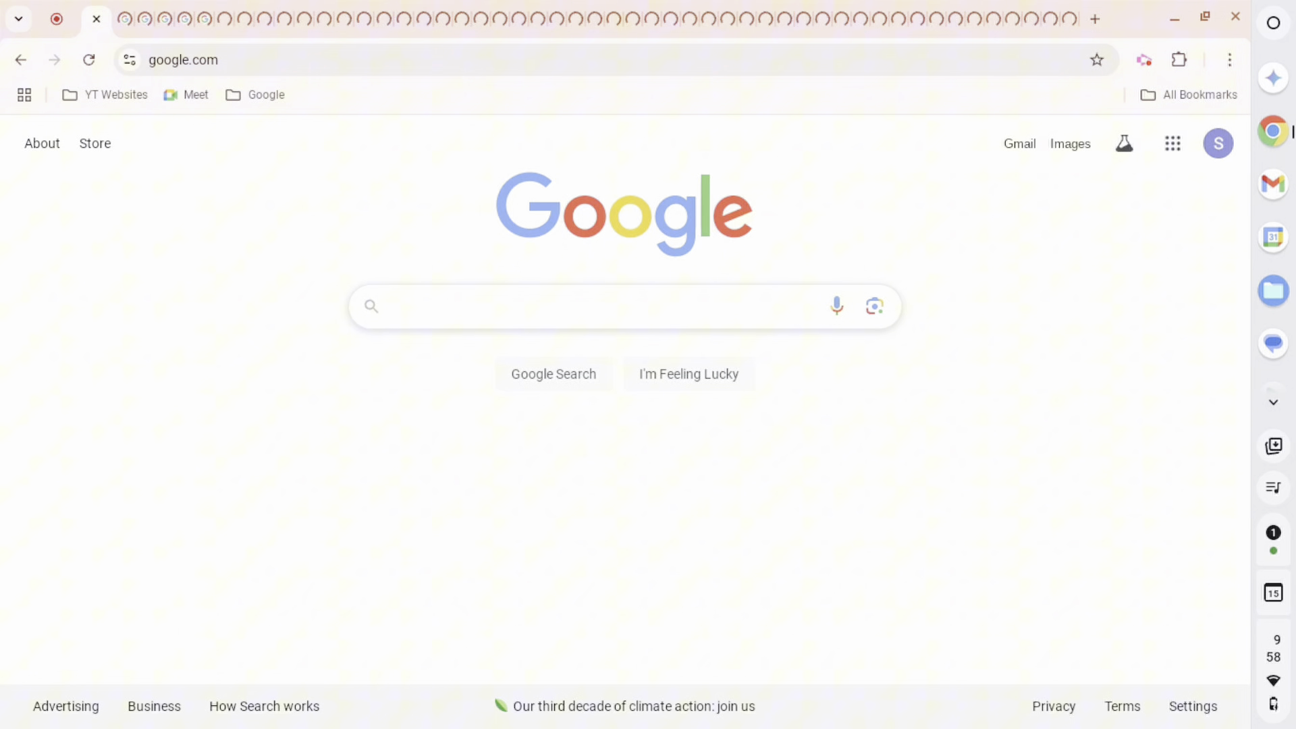
pyautogui.moveTo(589, 297)
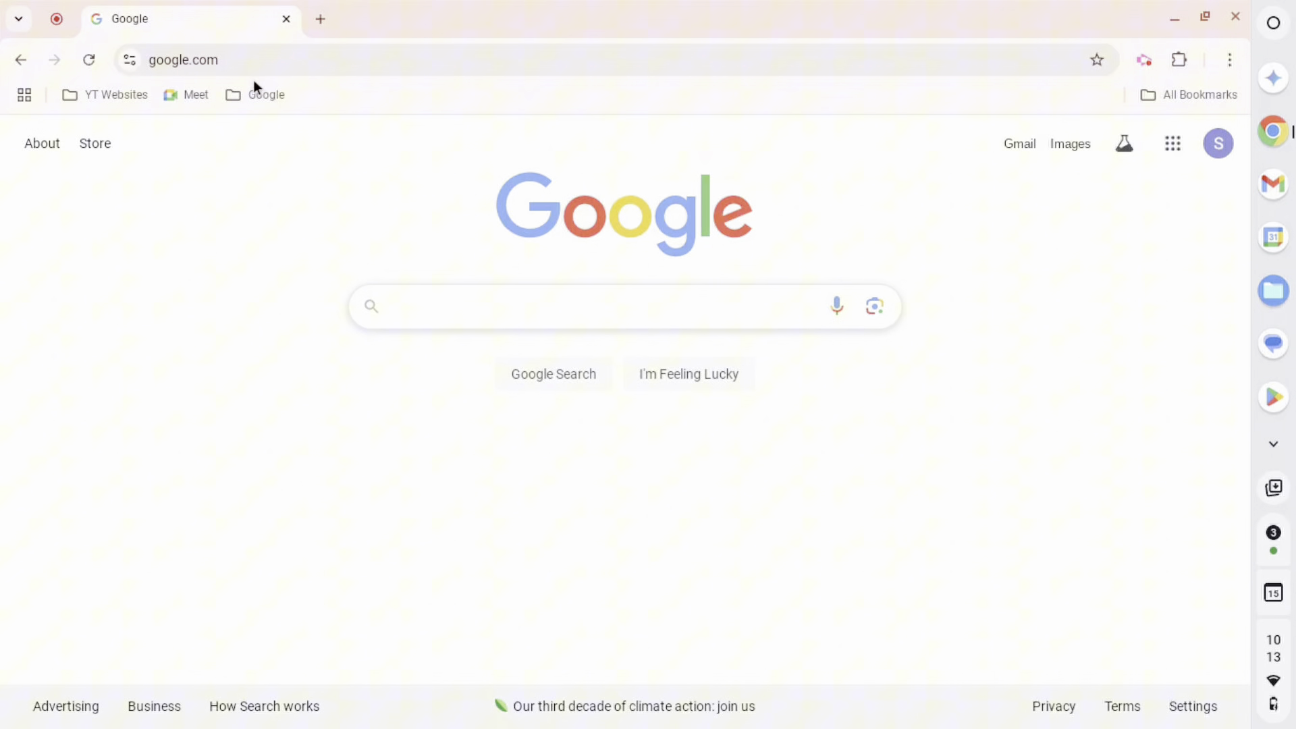
# Open all 100 Google folder bookmarks as tabs, accepting the 100-tab confirmation
pyautogui.rightClick(257, 94)
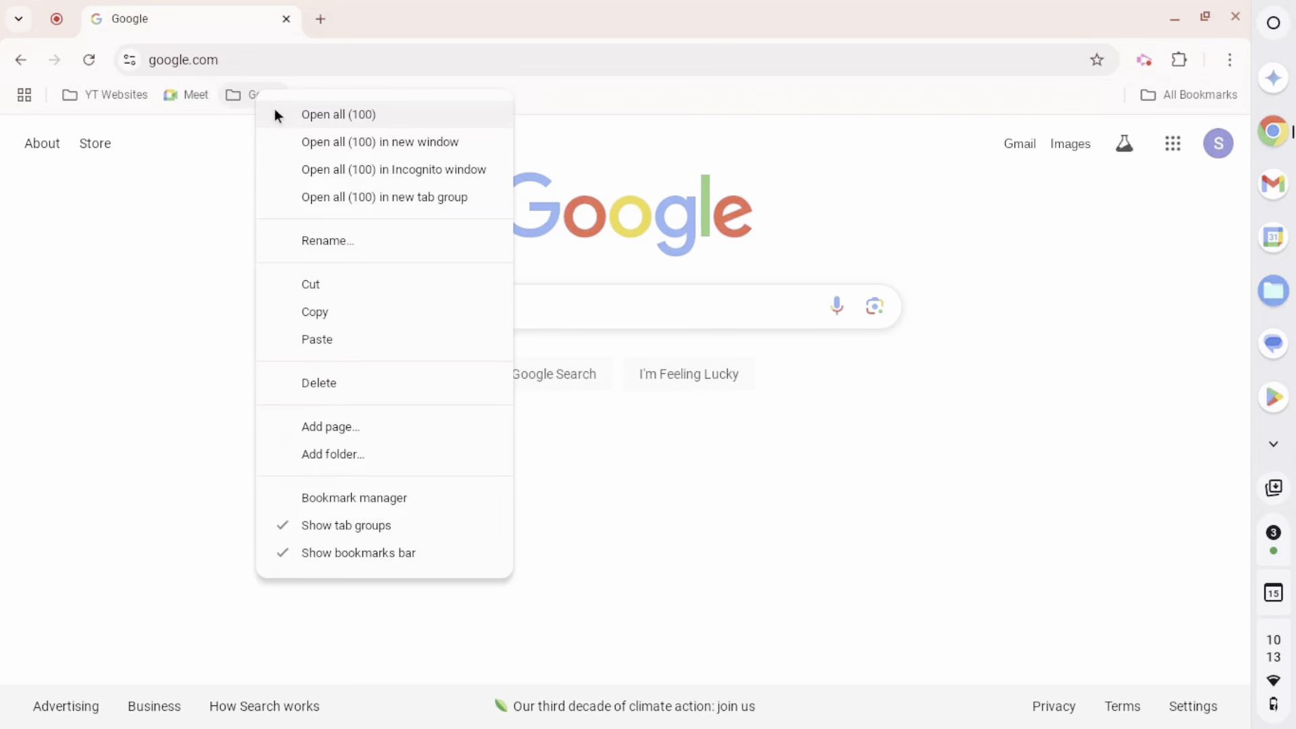
pyautogui.click(338, 114)
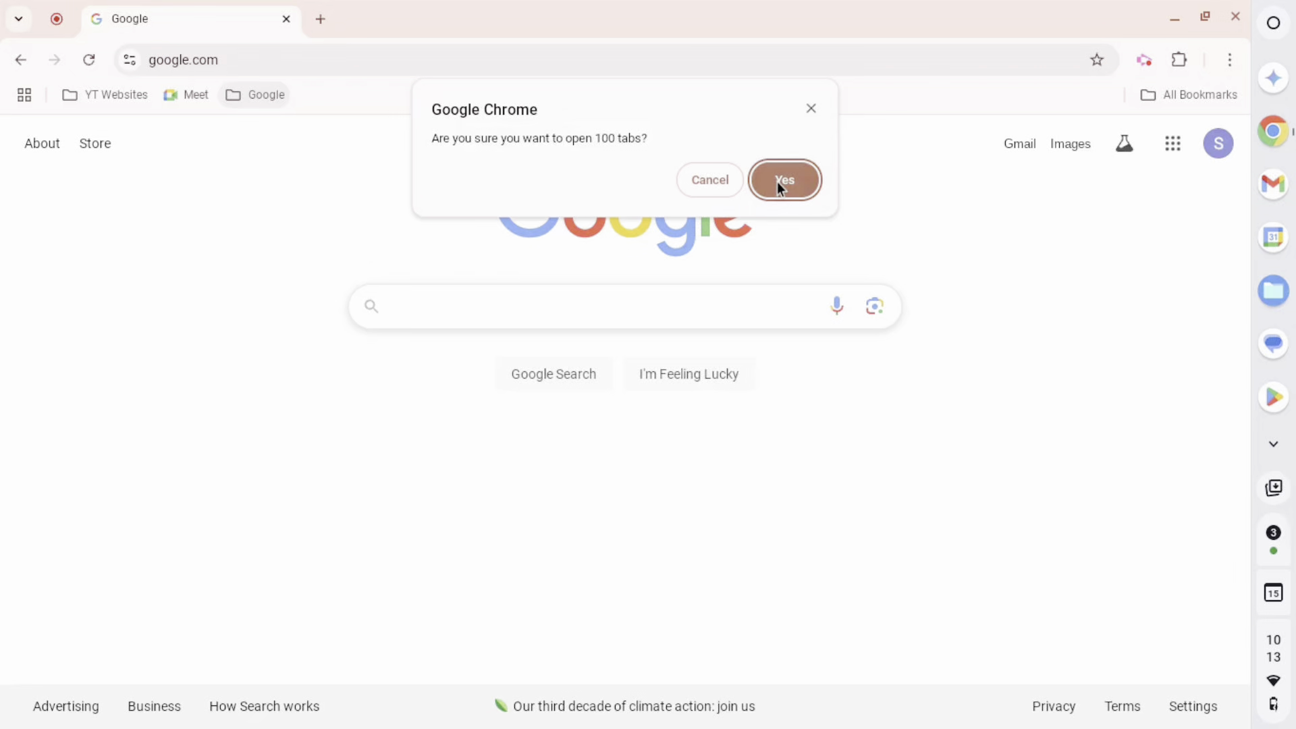
pyautogui.click(783, 180)
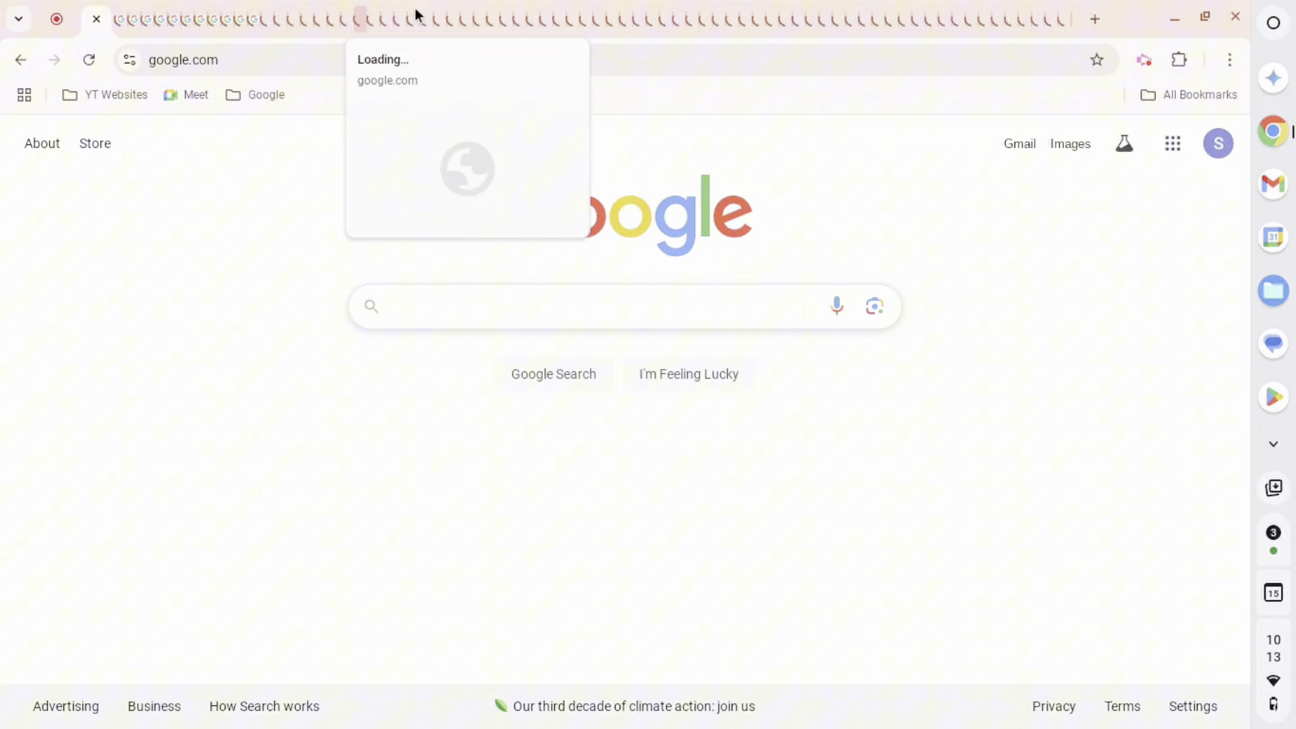
pyautogui.moveTo(728, 21)
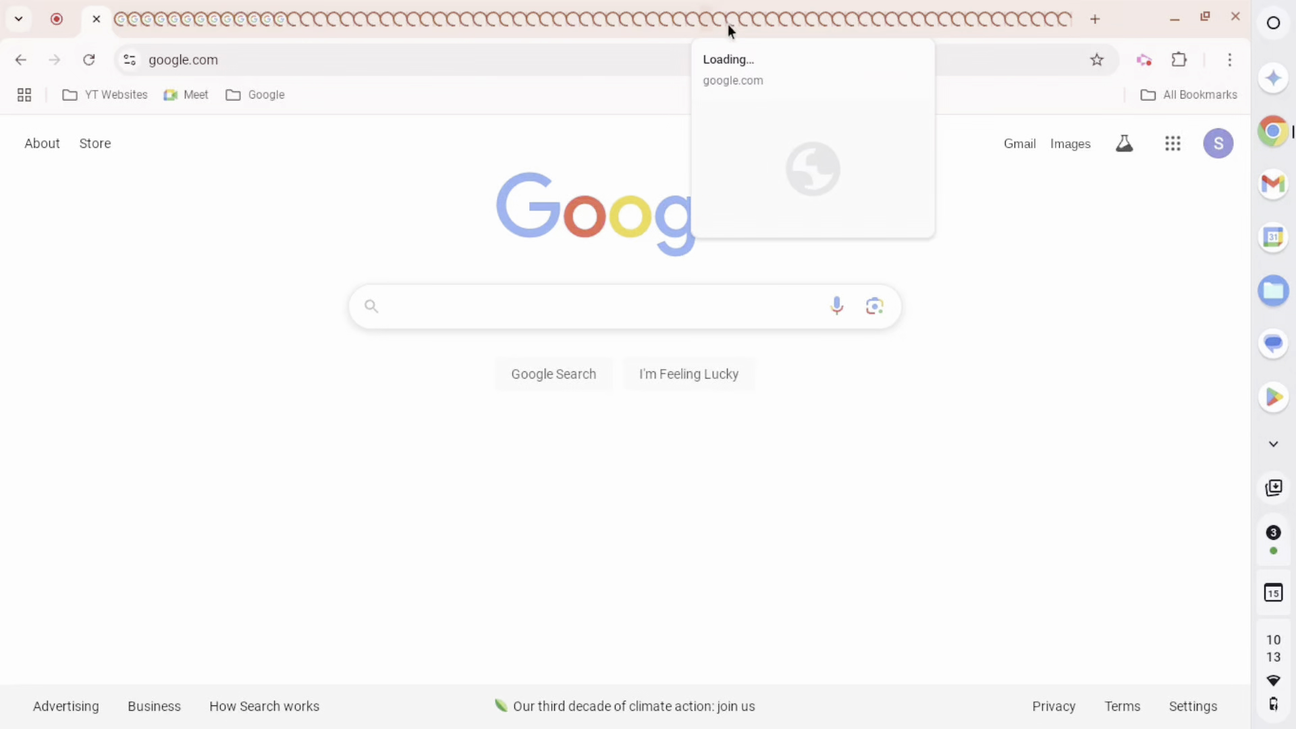
pyautogui.moveTo(275, 236)
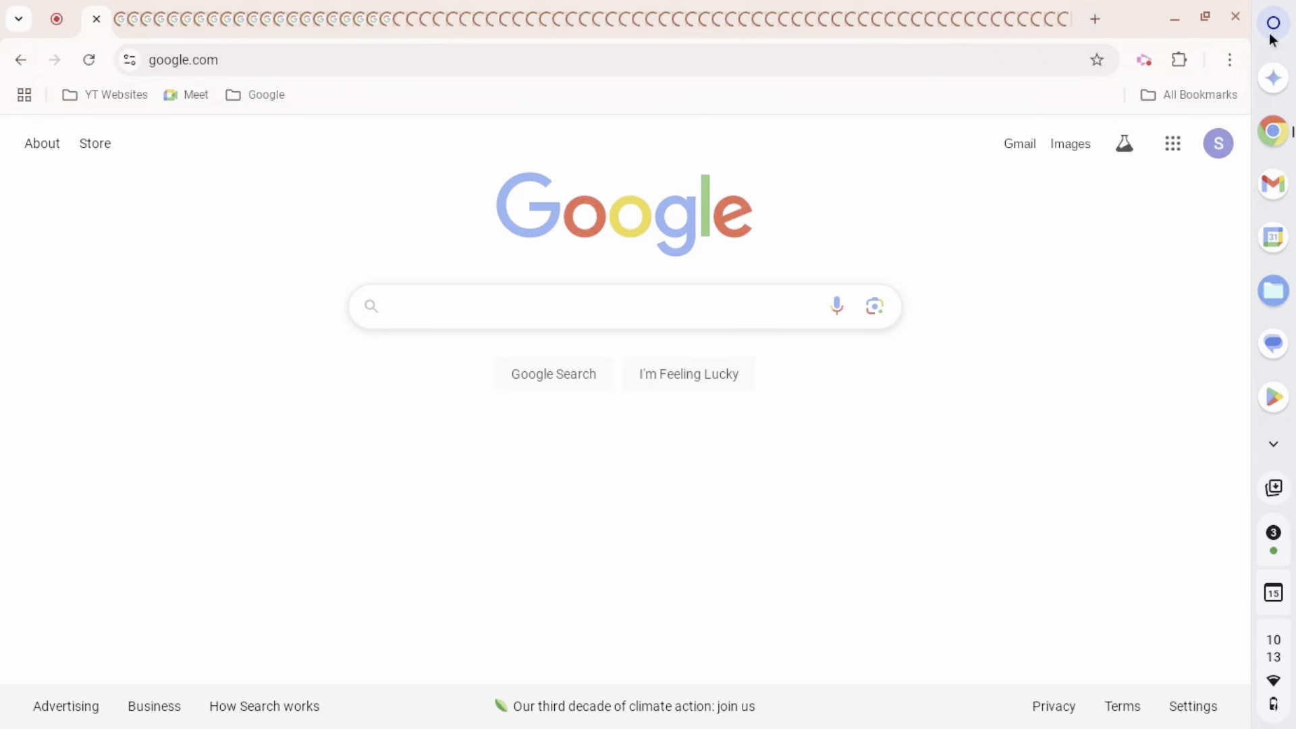
pyautogui.click(1271, 22)
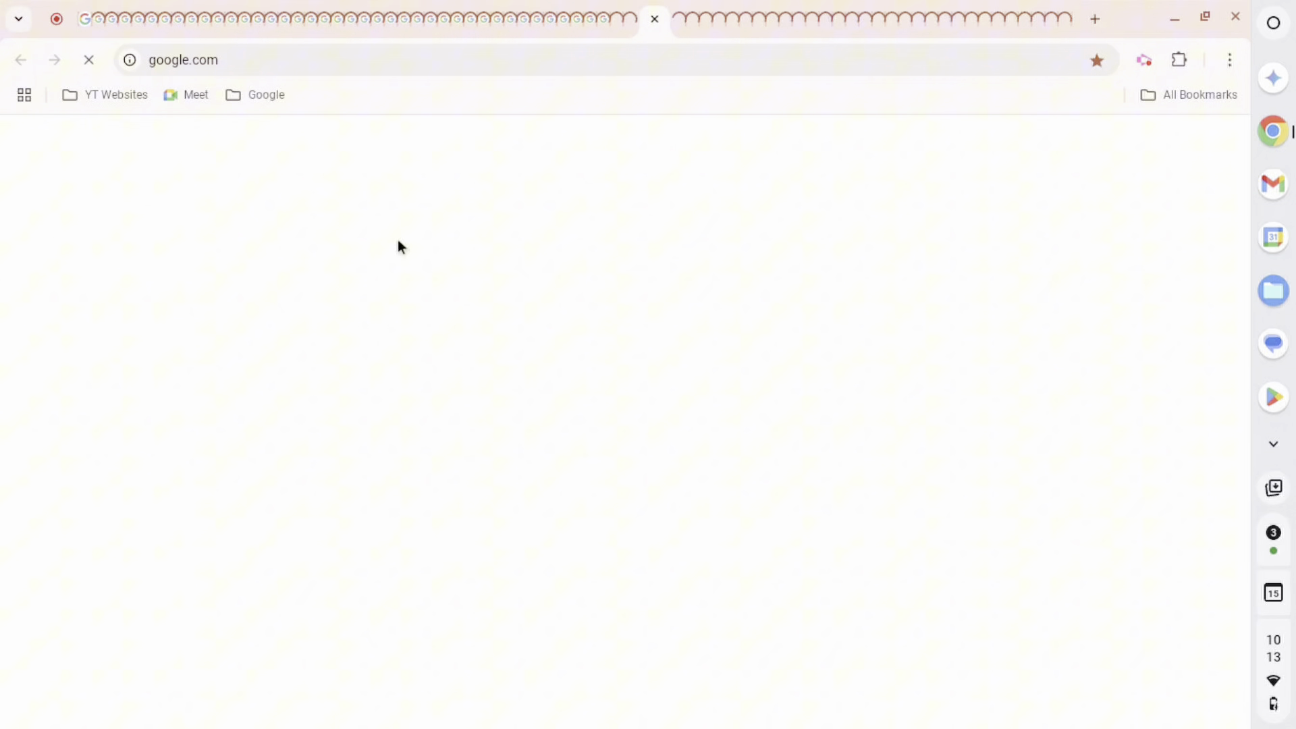
pyautogui.moveTo(349, 183)
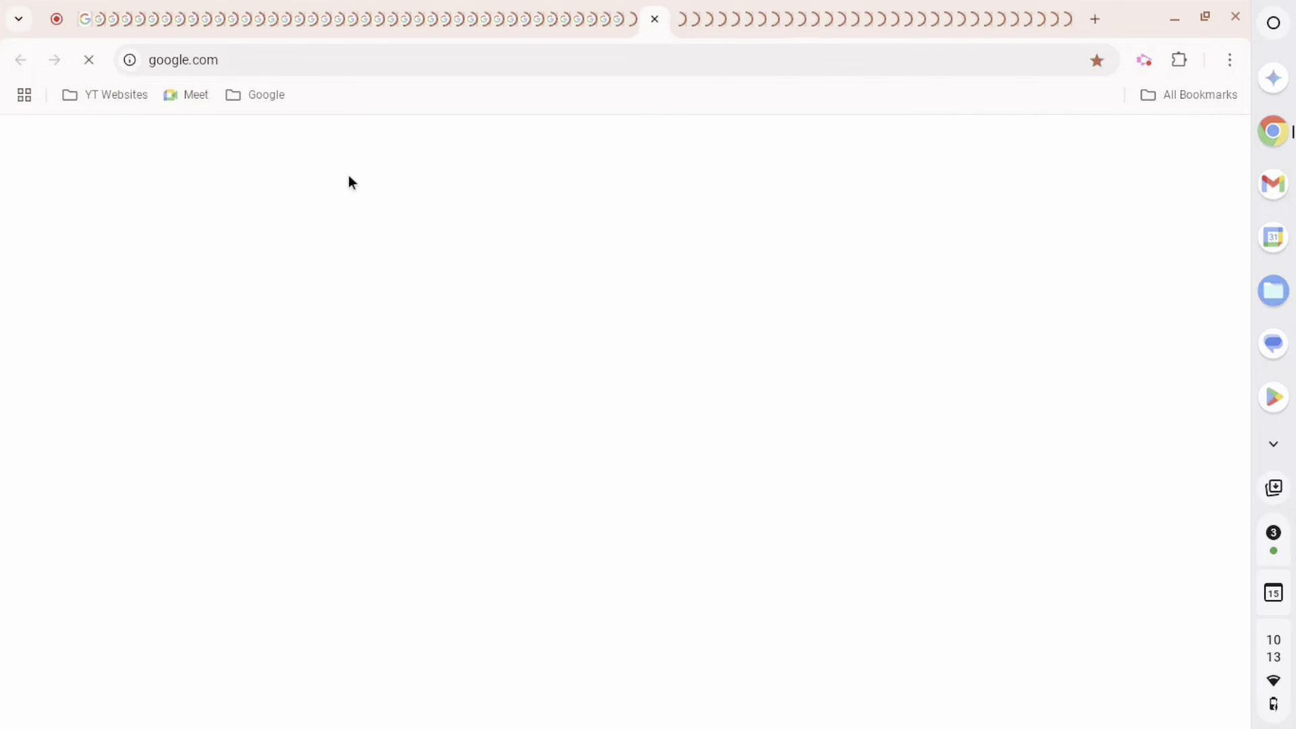